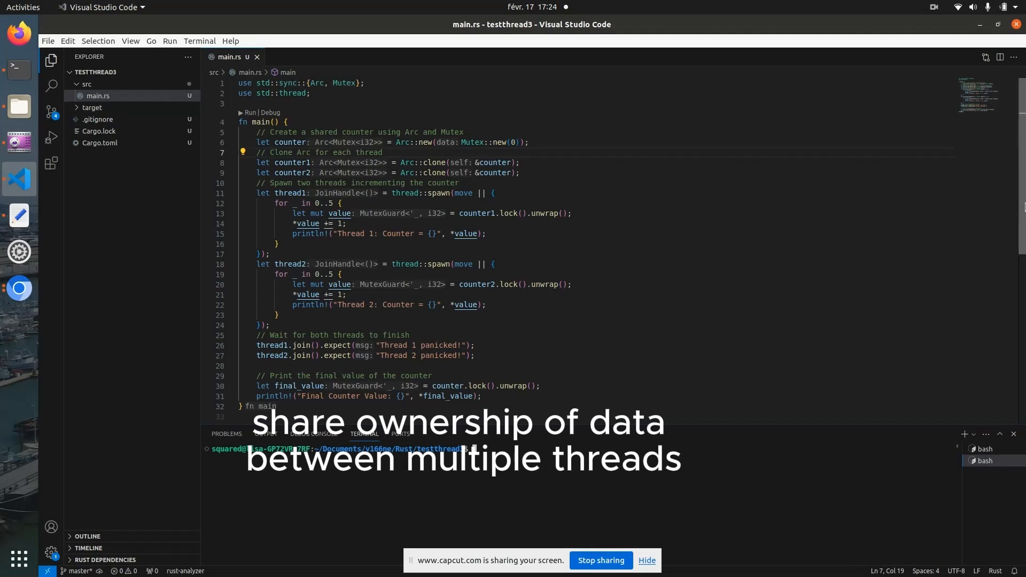
text(clear)
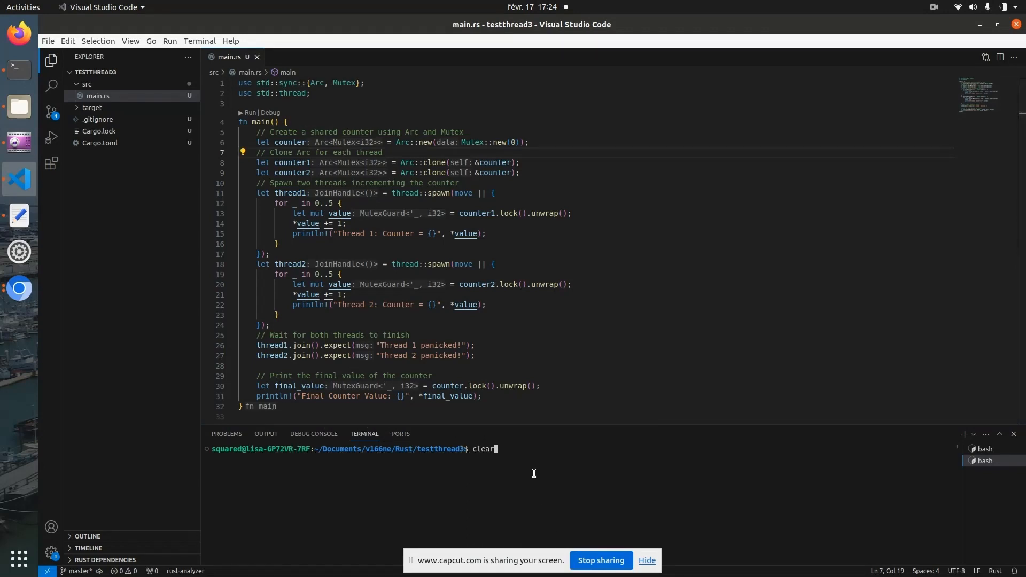